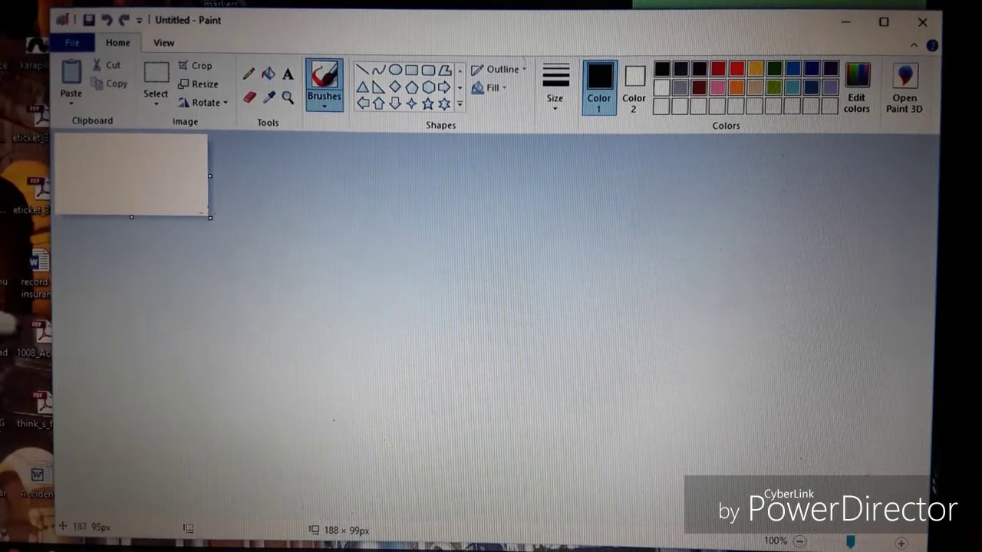
# Resize the blank canvas to about 987×440 pixels.
pyautogui.moveTo(213, 220); pyautogui.dragTo(849, 475)
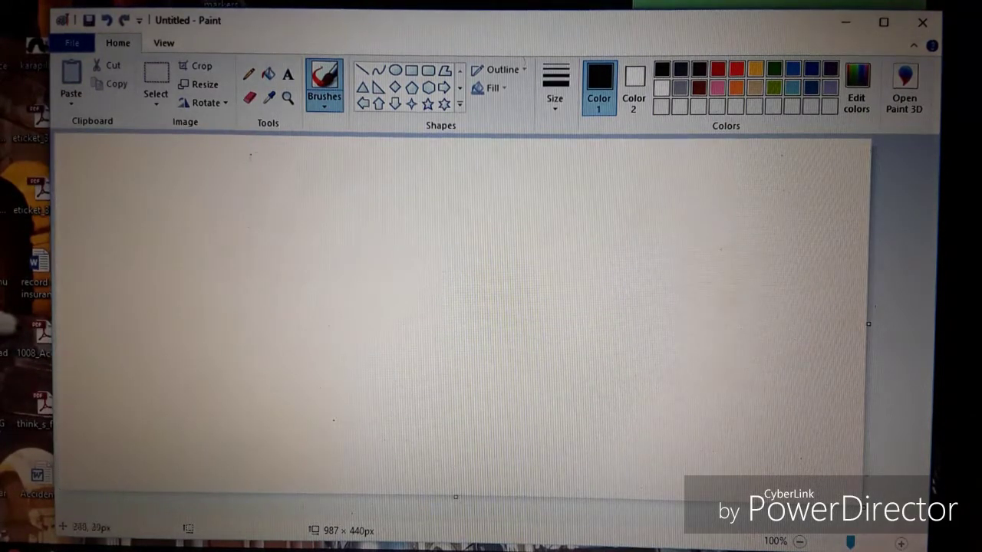
pyautogui.click(411, 69)
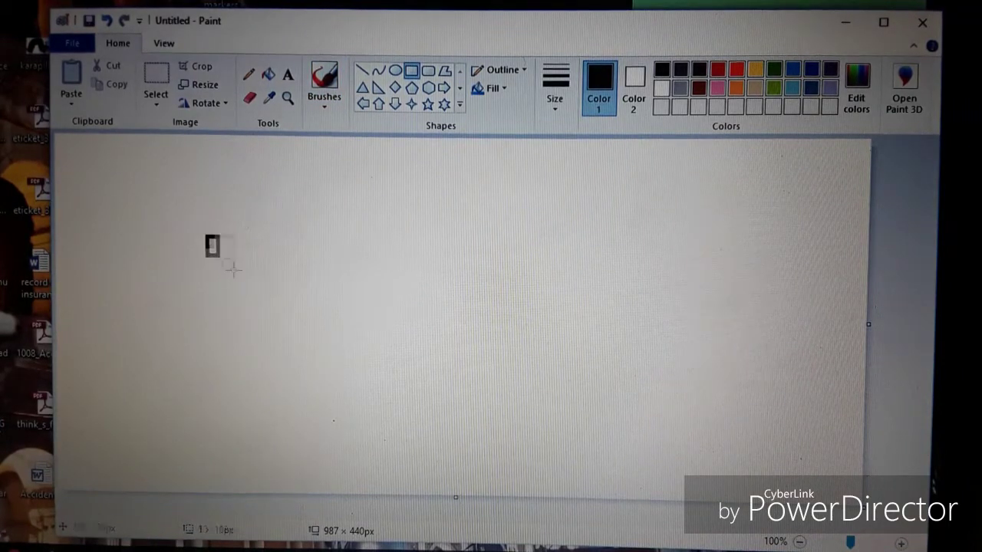
# Draw rectangle outlines for the house walls, a bottom-centre door and a lower-left window.
pyautogui.moveTo(212, 239); pyautogui.dragTo(694, 470)
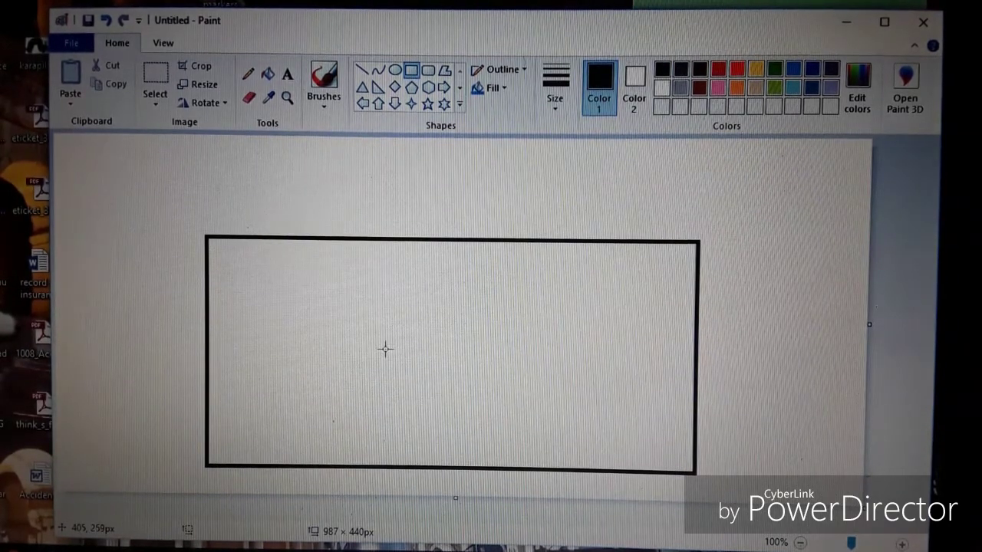
pyautogui.moveTo(383, 351); pyautogui.dragTo(487, 468)
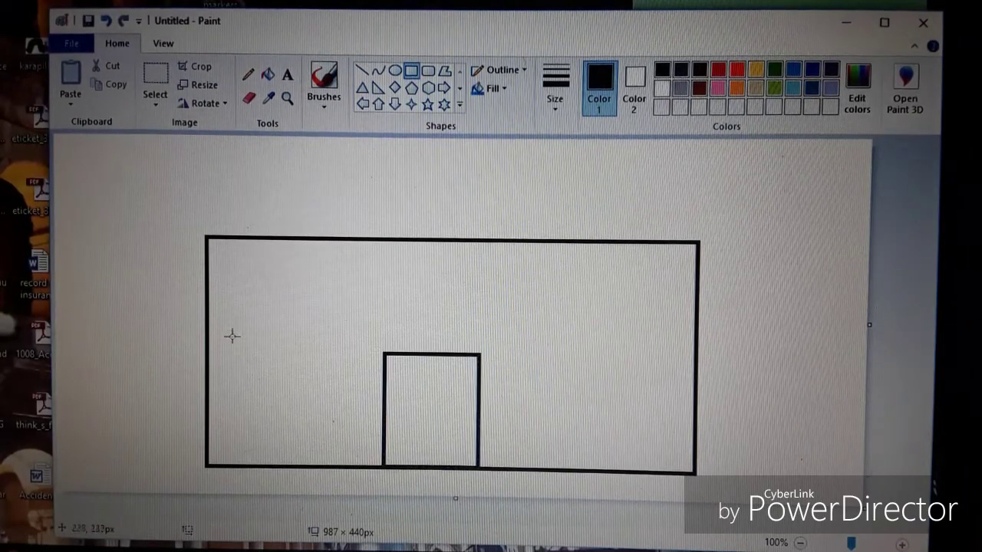
pyautogui.moveTo(234, 336); pyautogui.dragTo(361, 418)
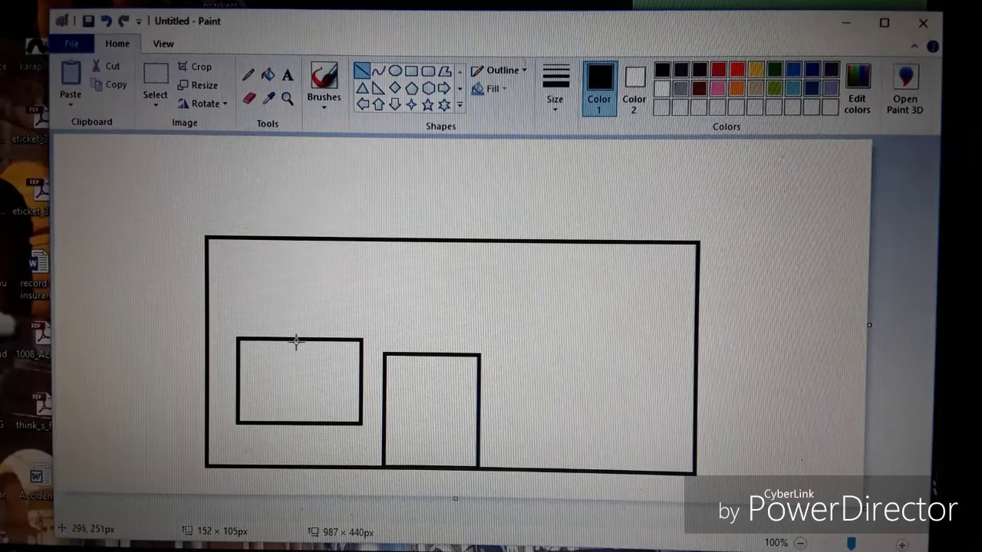
# Draw vertical and horizontal lines across the left window to make four panes.
pyautogui.moveTo(297, 340); pyautogui.dragTo(298, 428)
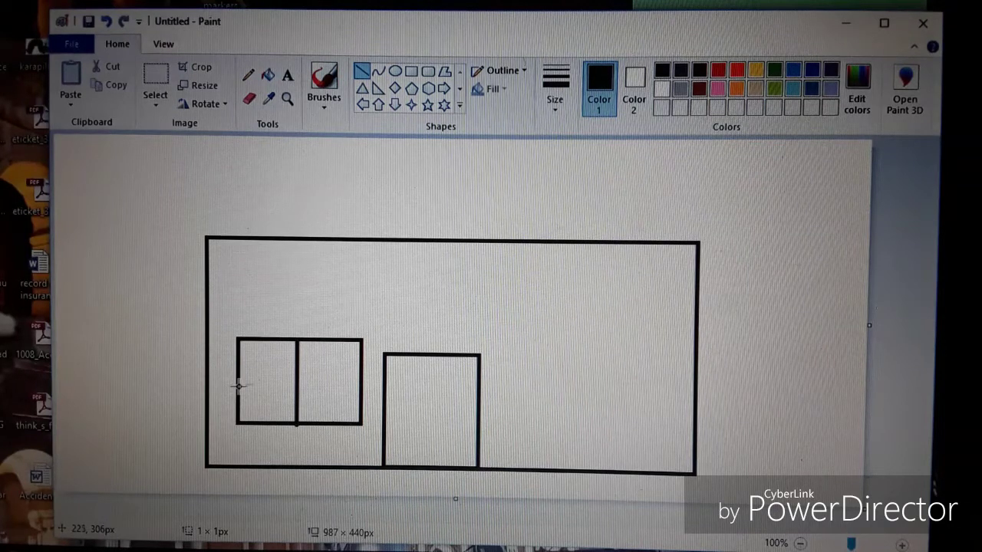
pyautogui.moveTo(237, 389); pyautogui.dragTo(360, 389)
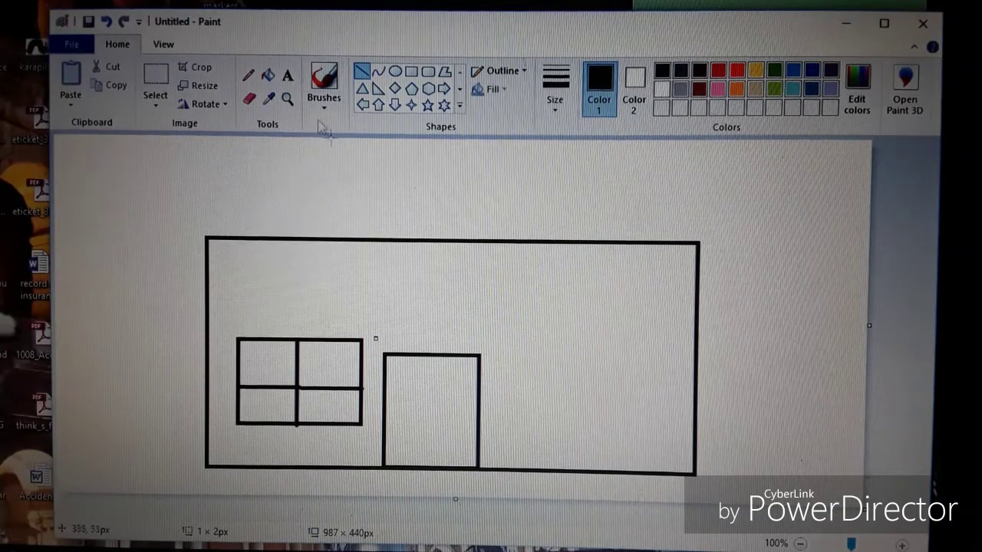
pyautogui.click(247, 98)
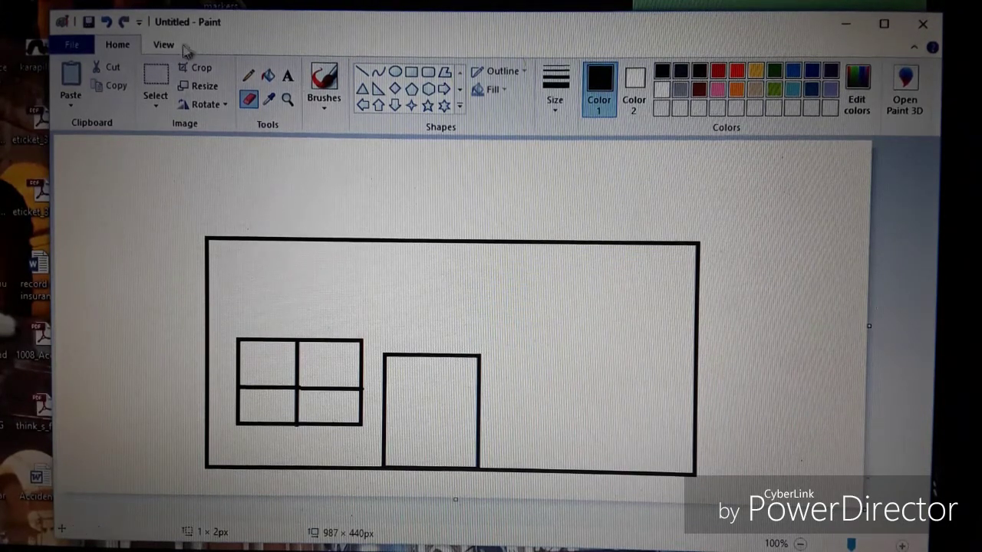
pyautogui.click(155, 85)
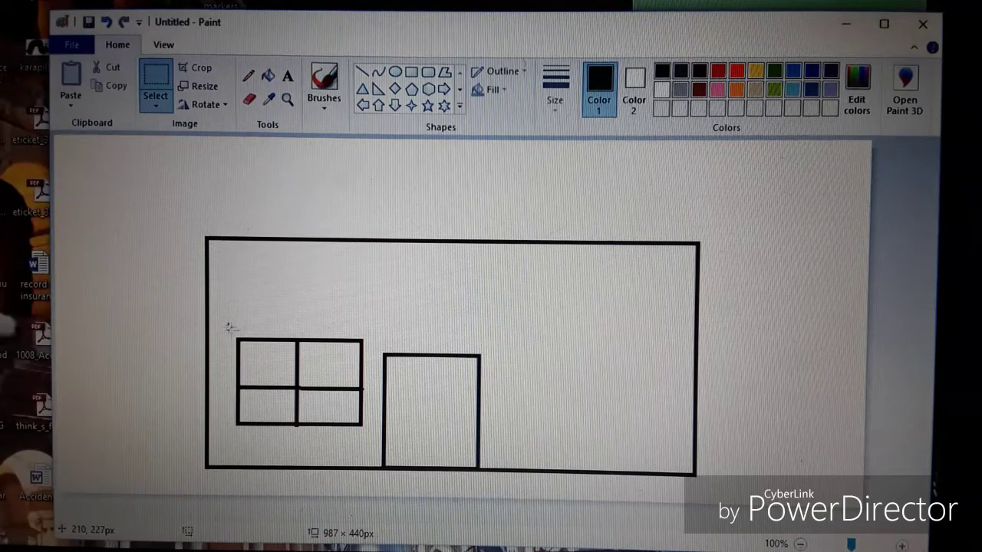
# Copy the four-pane window to the right of the door and sketch the triangular roof.
pyautogui.moveTo(234, 333); pyautogui.dragTo(368, 437)
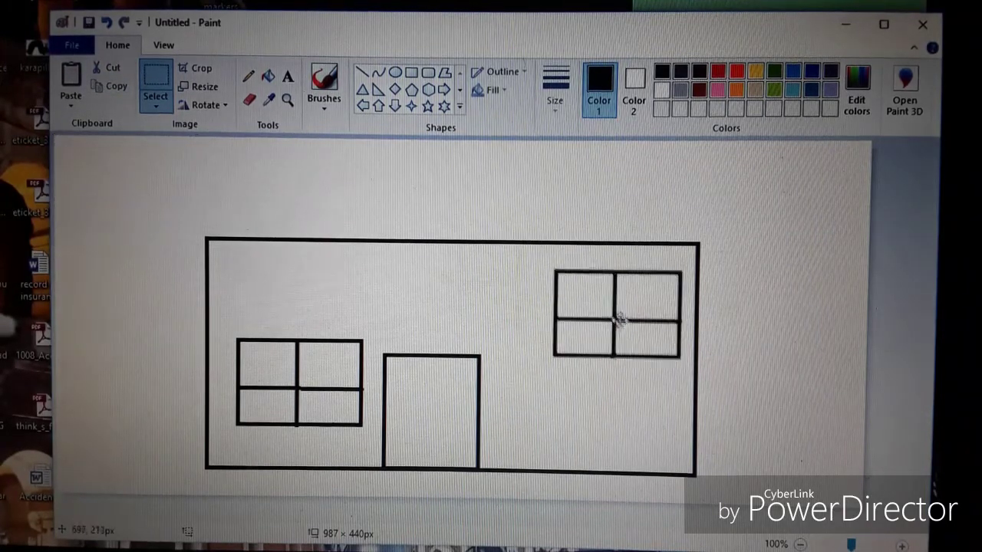
pyautogui.moveTo(617, 319); pyautogui.dragTo(575, 383)
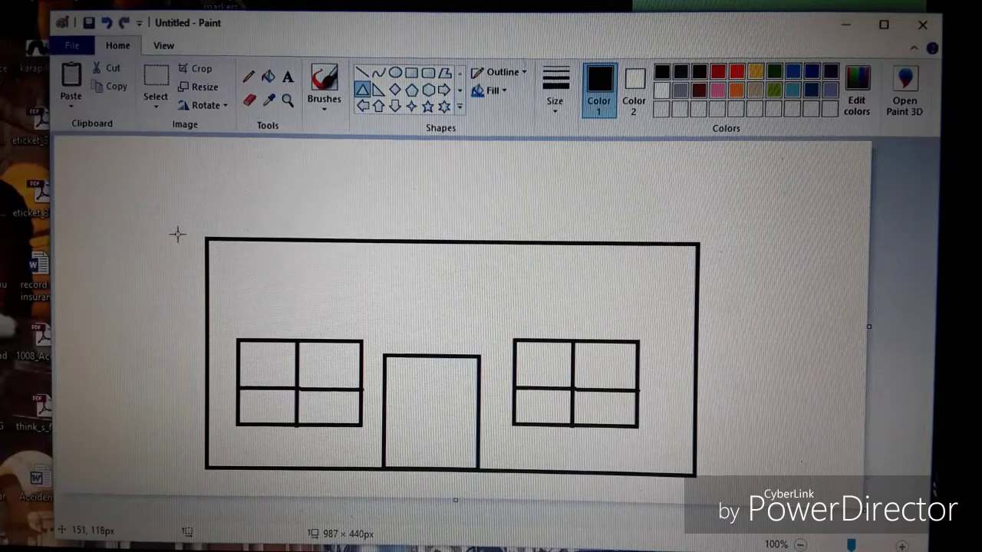
pyautogui.moveTo(158, 239); pyautogui.dragTo(753, 244)
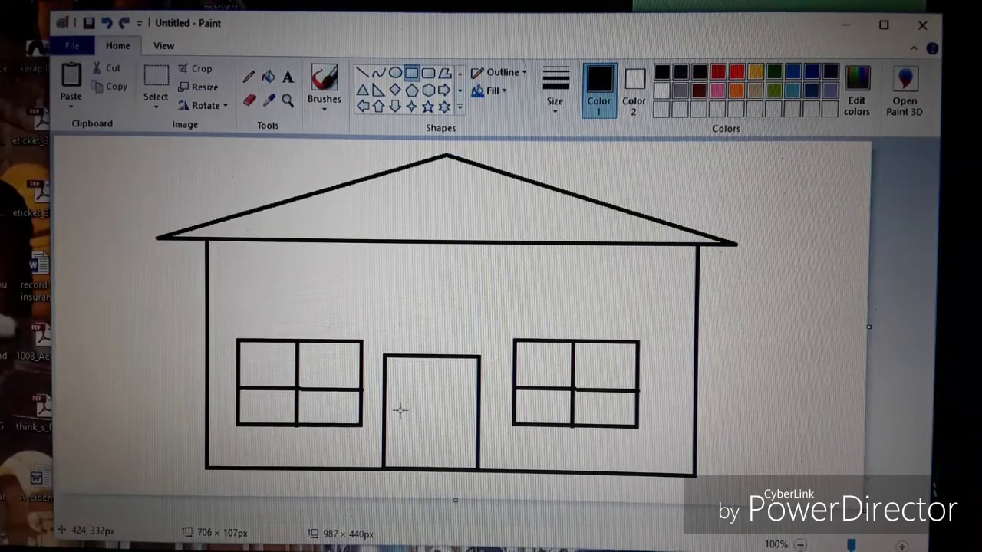
# Add a small slot rectangle and a round knob to the door.
pyautogui.moveTo(404, 415); pyautogui.dragTo(464, 431)
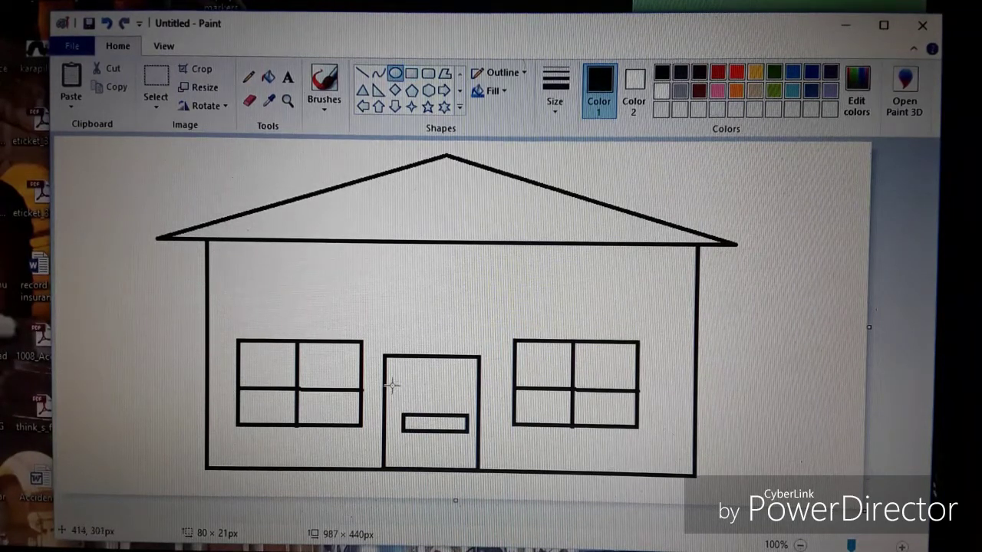
pyautogui.moveTo(391, 387); pyautogui.dragTo(412, 405)
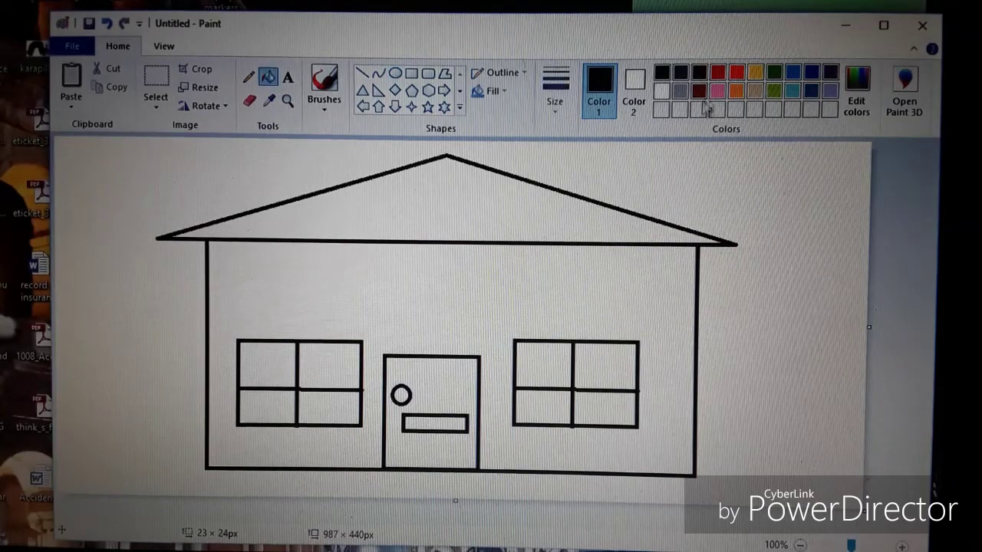
# Fill the walls orange, the roof red and the windows light blue.
pyautogui.click(602, 282)
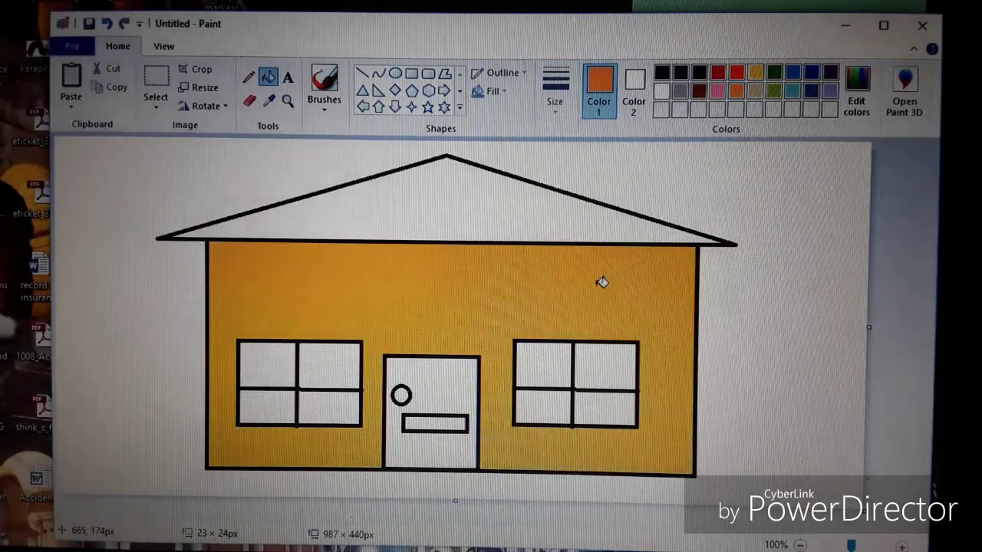
pyautogui.click(718, 72)
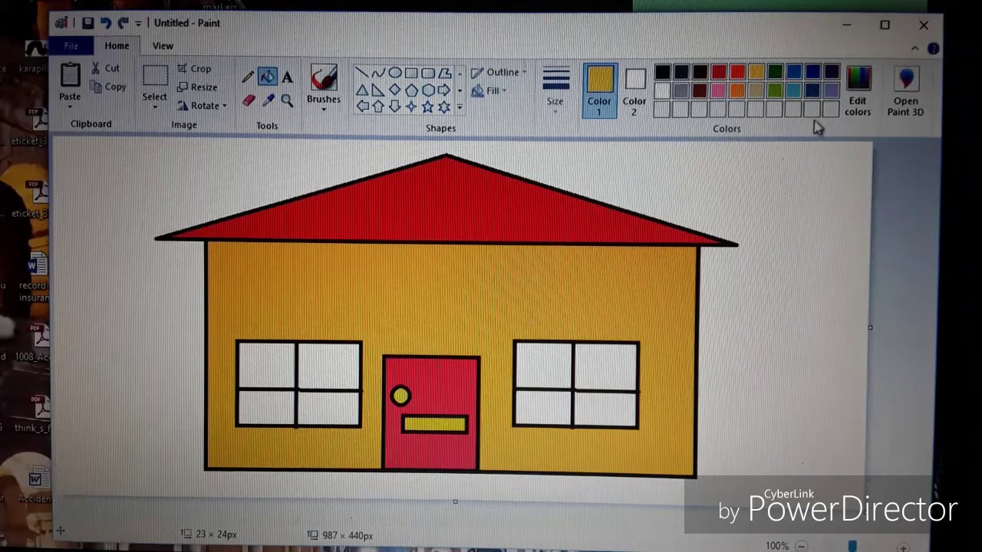
pyautogui.click(540, 364)
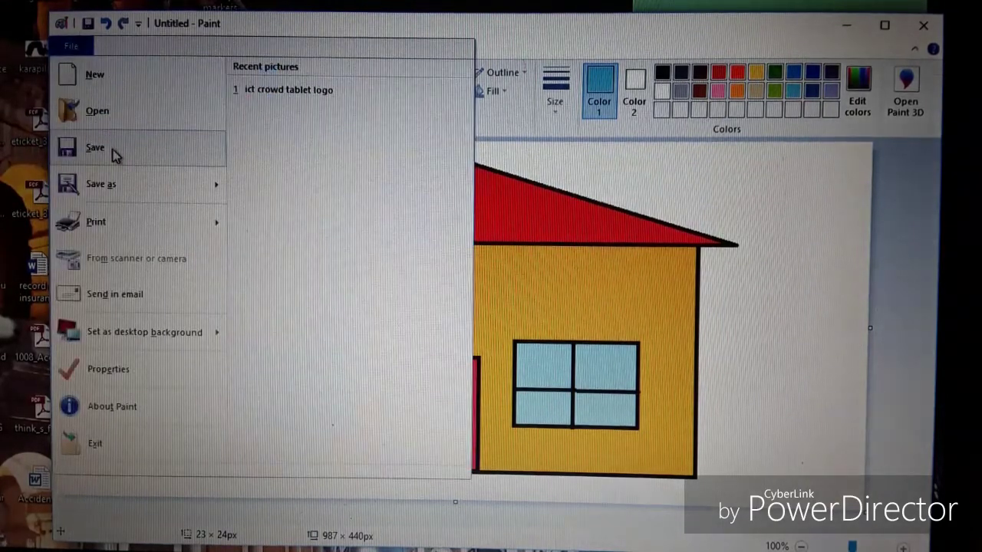
pyautogui.moveTo(95, 147)
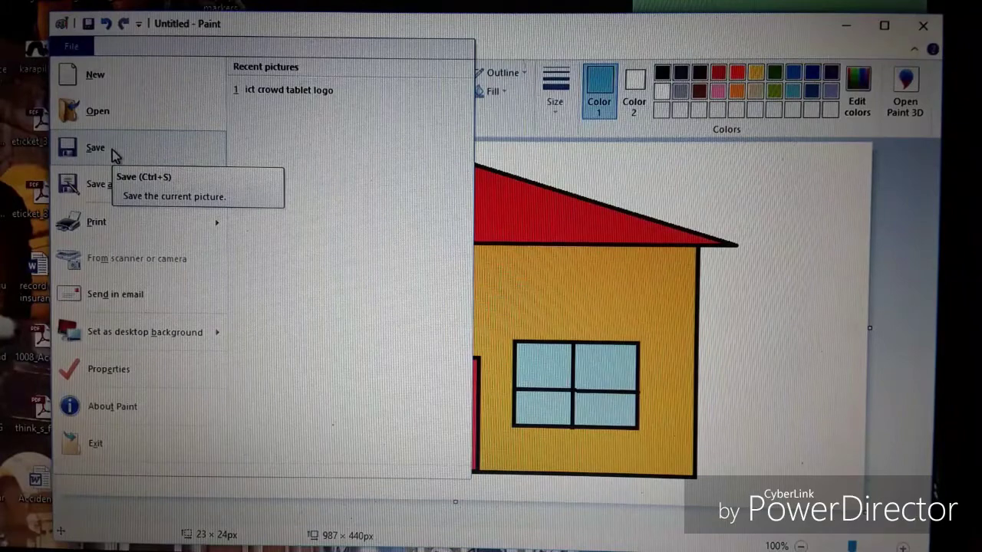